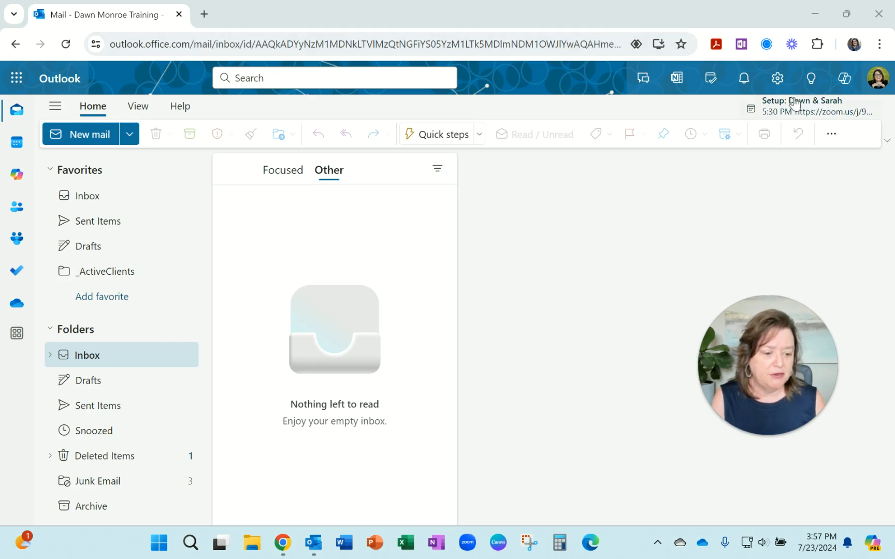
Open Settings and go to Mail > Conditional formatting to see the existing rules
{"action": "left_click", "coordinate": [777, 79]}
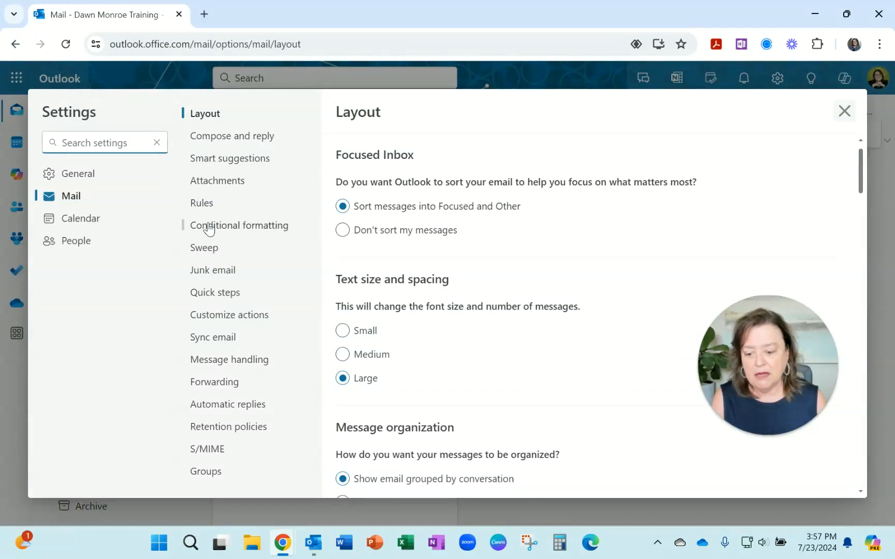
{"action": "left_click", "coordinate": [239, 225]}
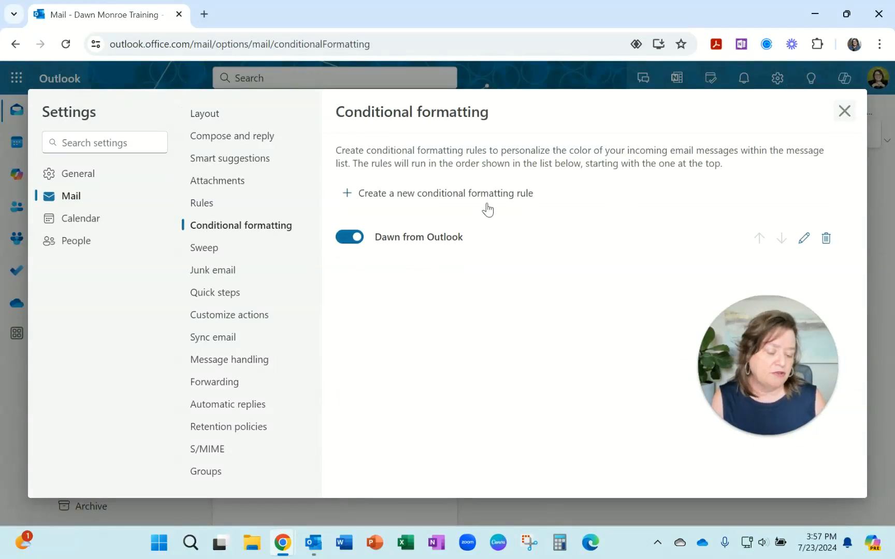
{"action": "left_click", "coordinate": [445, 192]}
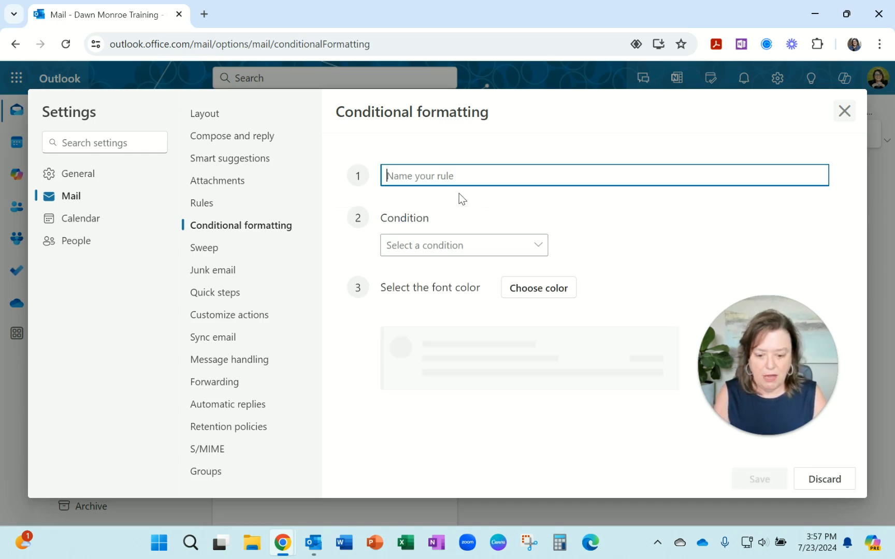
{"action": "type", "text": "Sample"}
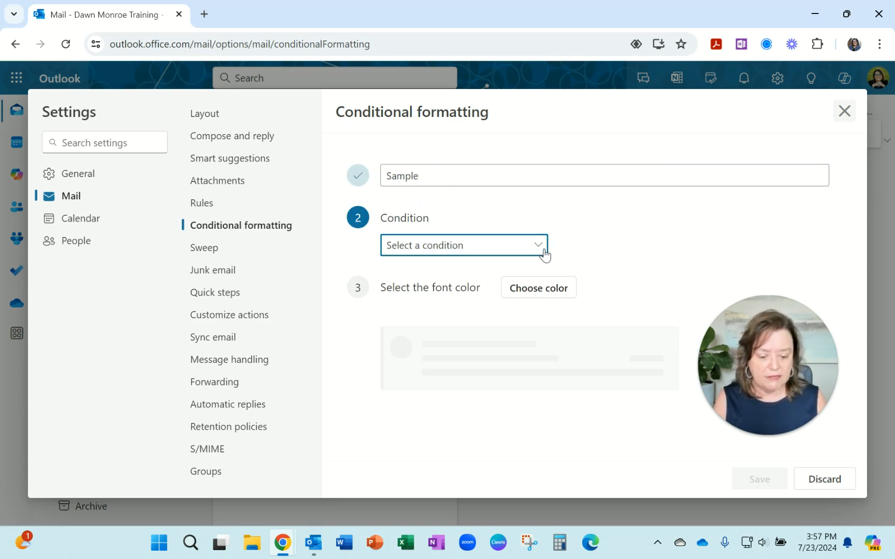
{"action": "left_click", "coordinate": [463, 246]}
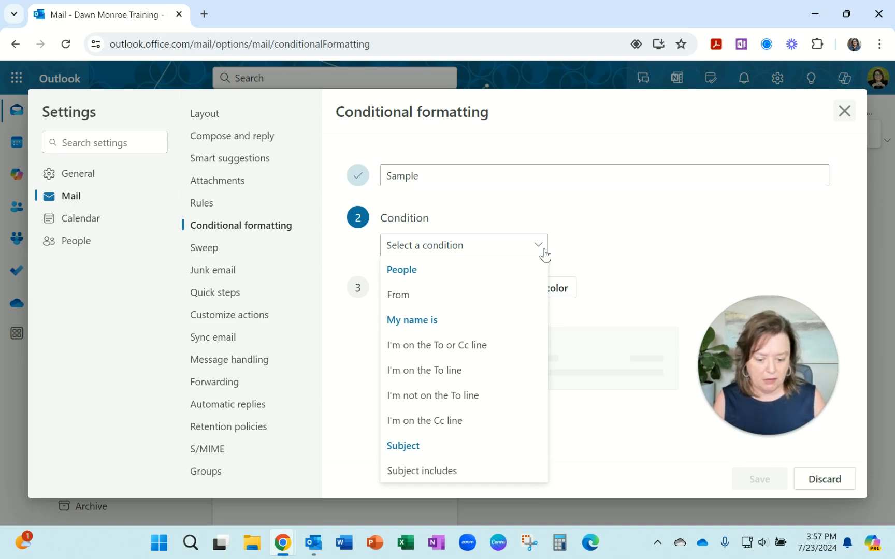
{"action": "left_click", "coordinate": [463, 245]}
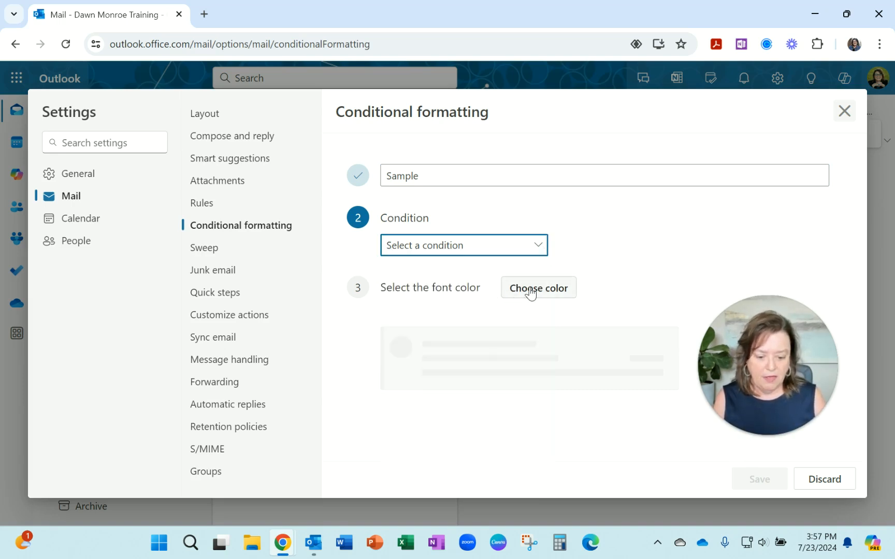
{"action": "mouse_move", "coordinate": [655, 500]}
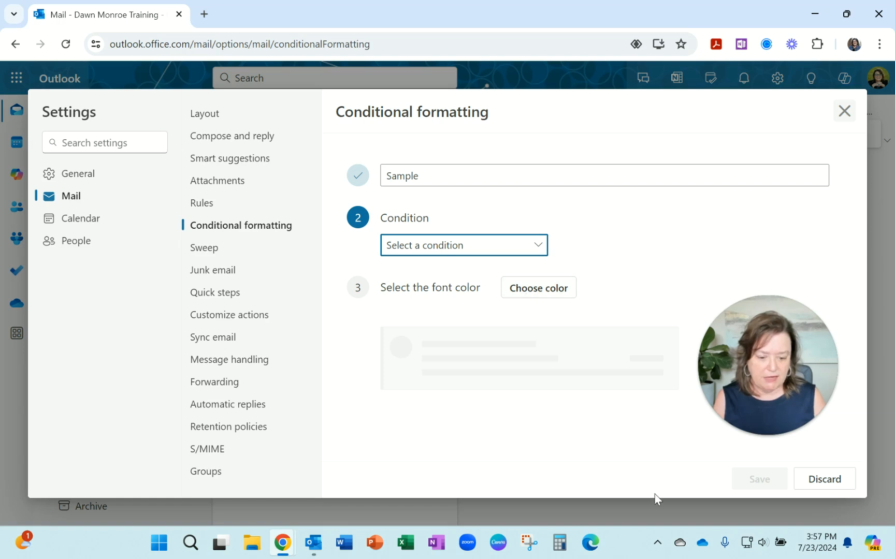
{"action": "left_click", "coordinate": [824, 479]}
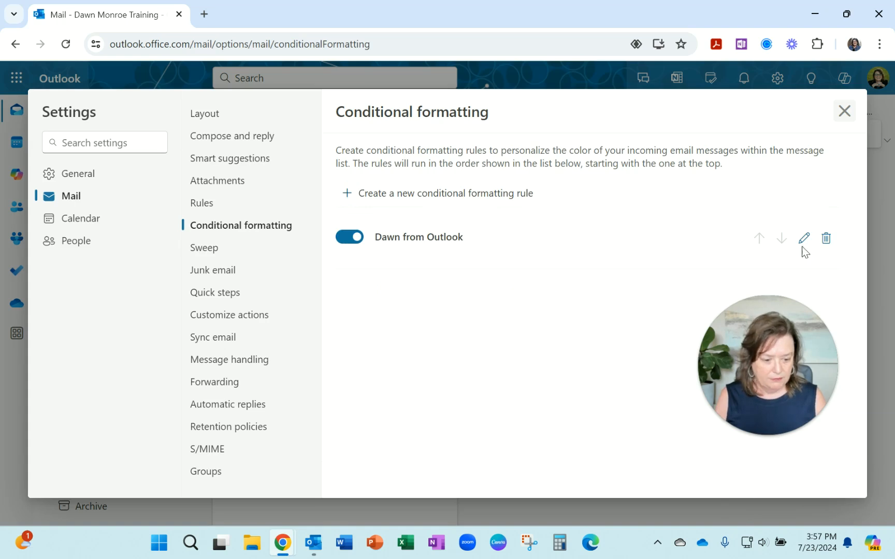
Edit the "Dawn from Outlook" rule with its From condition and red colour, then save
{"action": "left_click", "coordinate": [804, 238]}
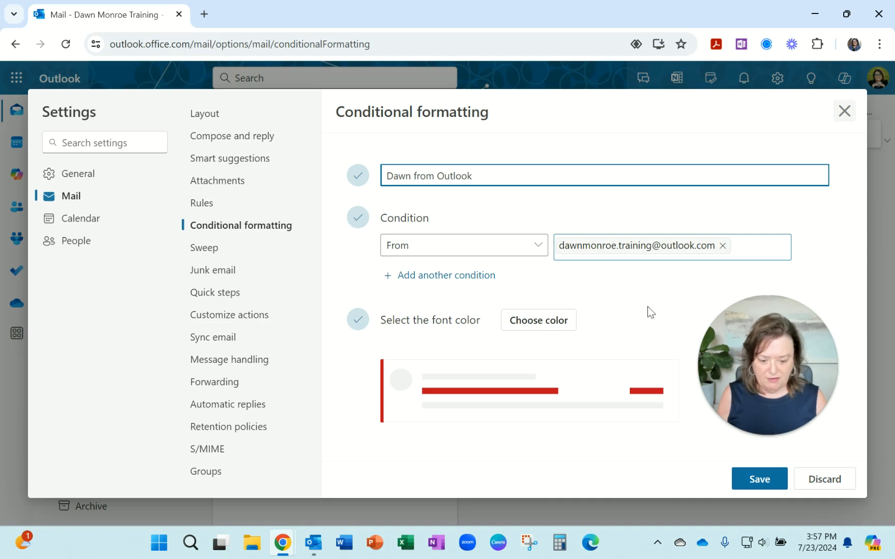
{"action": "mouse_move", "coordinate": [522, 337]}
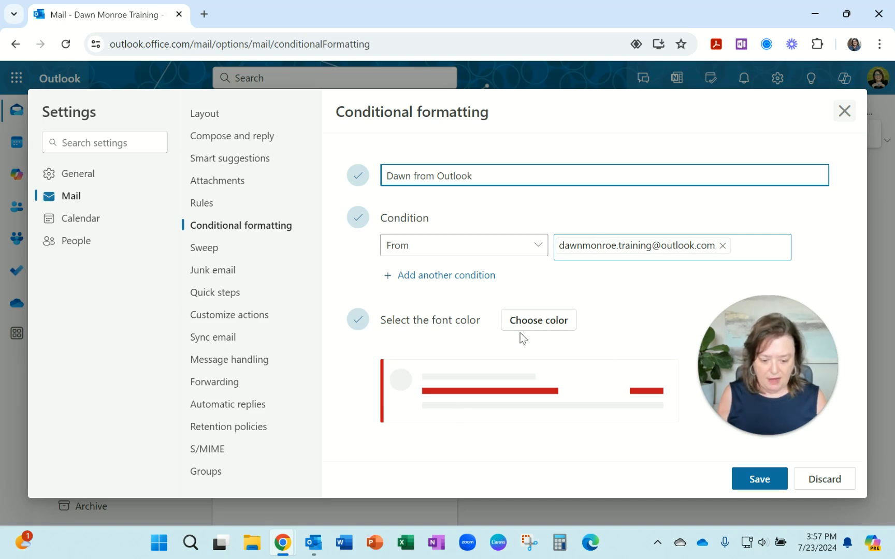
{"action": "left_click", "coordinate": [759, 479]}
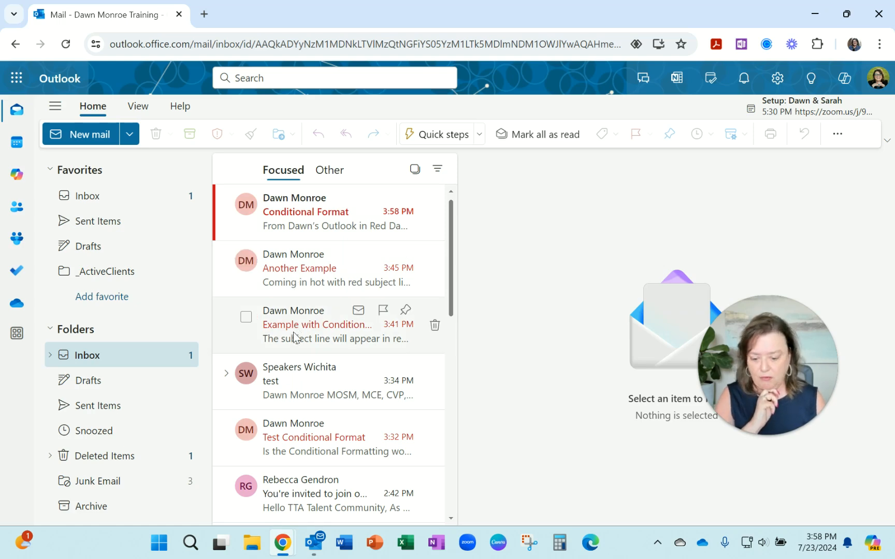
{"action": "mouse_move", "coordinate": [305, 440]}
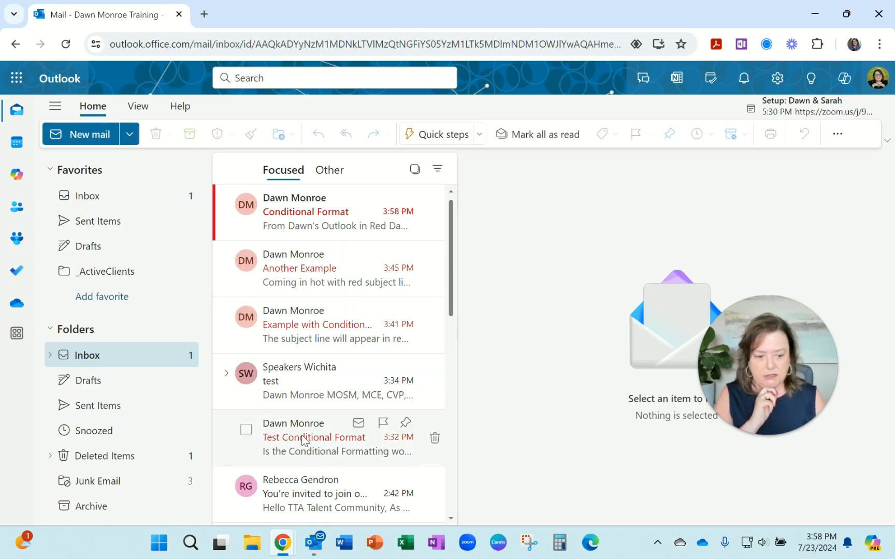